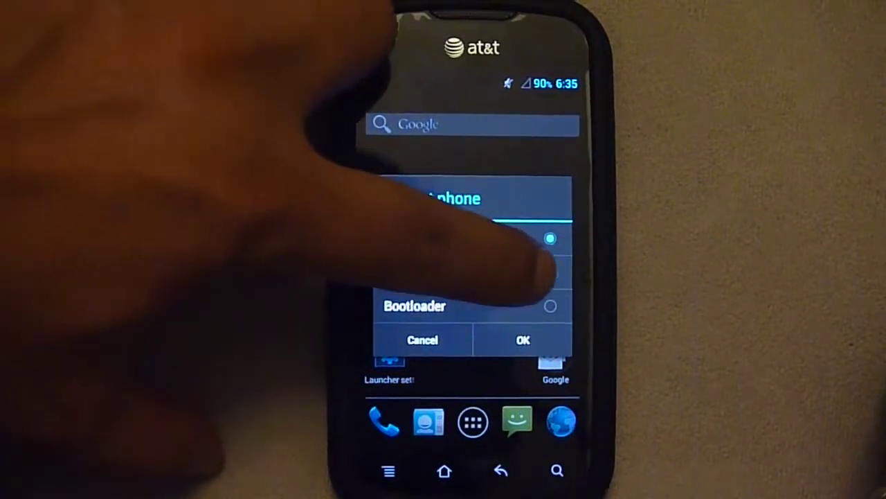
- Reboot the phone into recovery mode from the power menu's Reboot dialog
{"action": "left_click", "coordinate": [519, 339]}
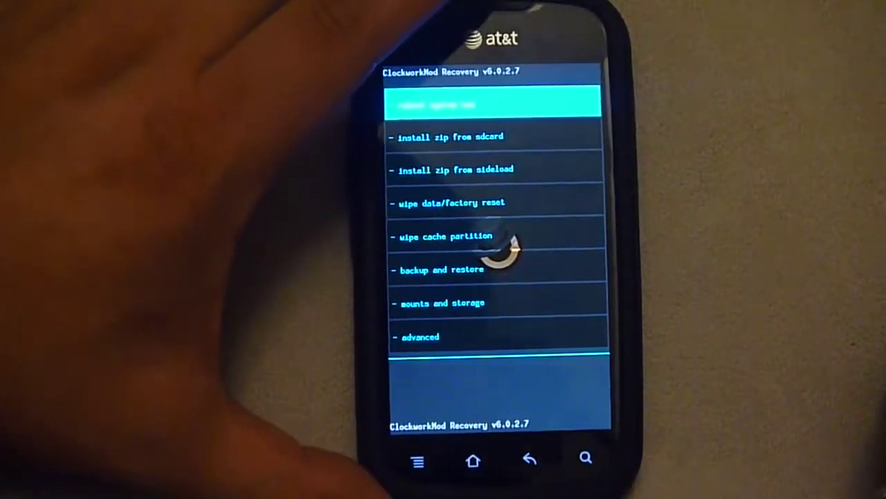
- Reboot the phone into the newly installed CM10 system via 'reboot system now'
{"action": "left_click", "coordinate": [488, 105]}
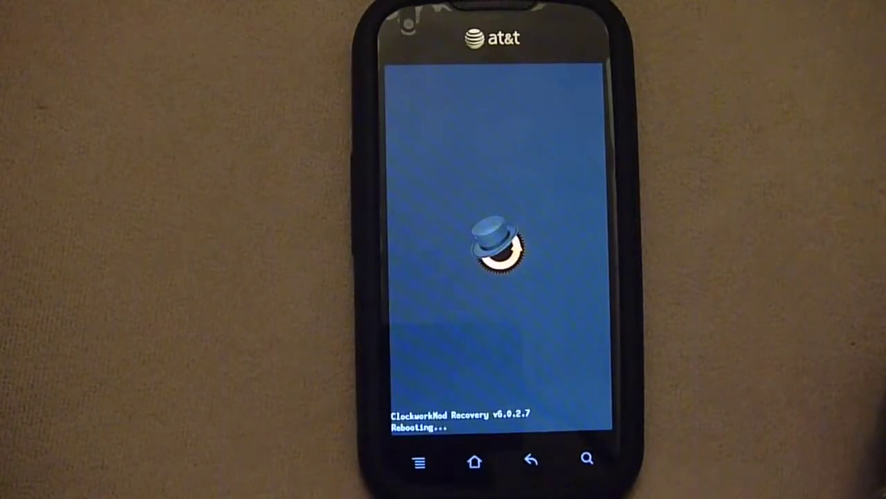